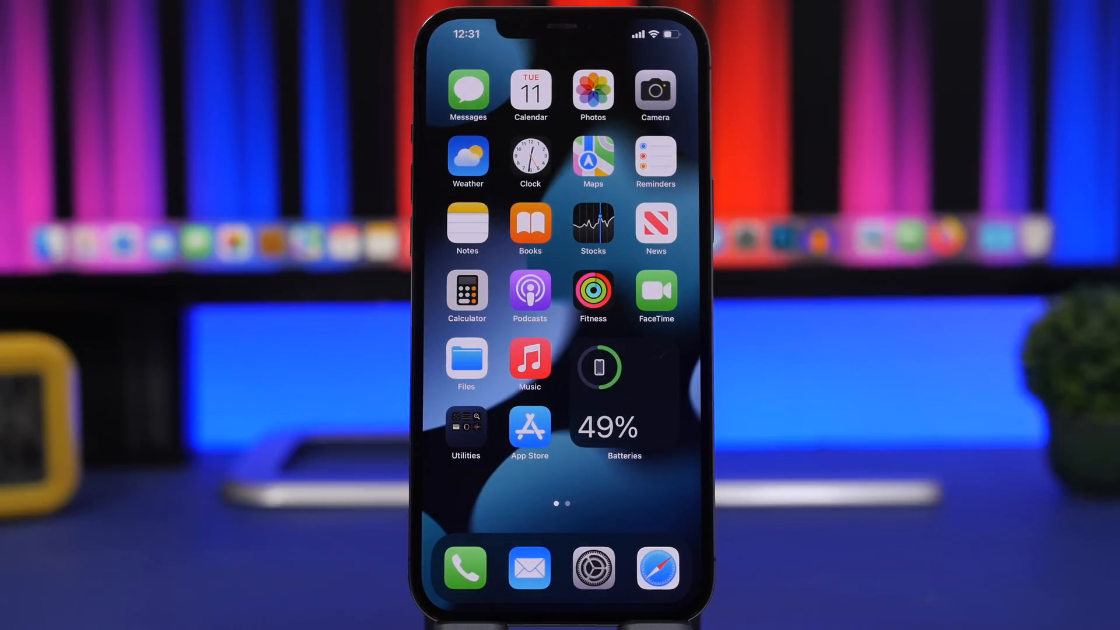
# - Go from the home screen dock into Settings and then the Battery page
pyautogui.click(592, 567)
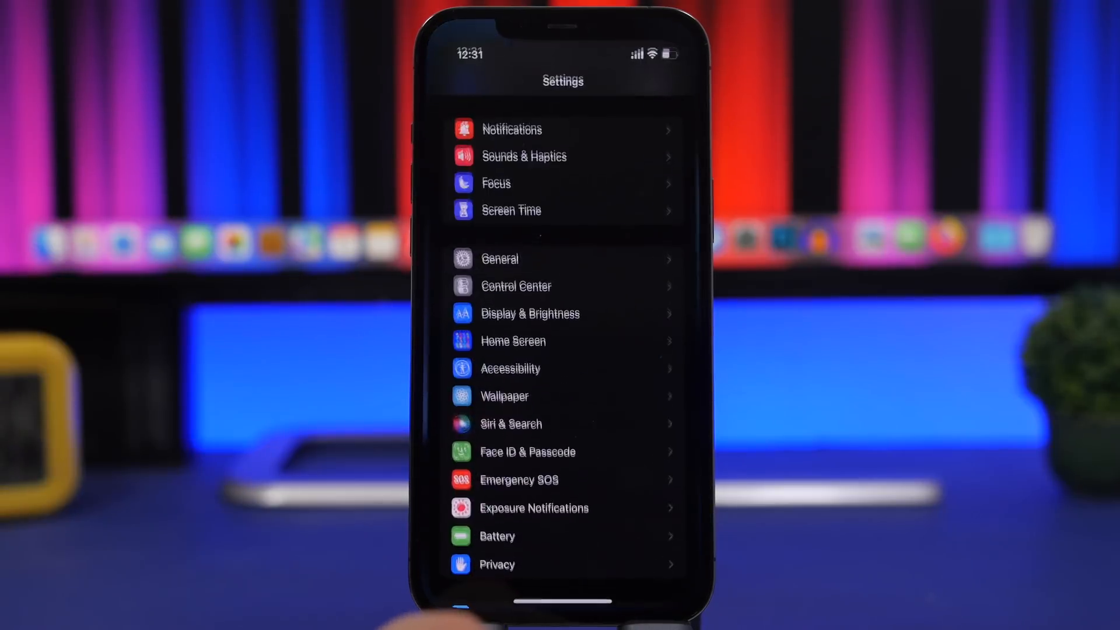
pyautogui.click(496, 536)
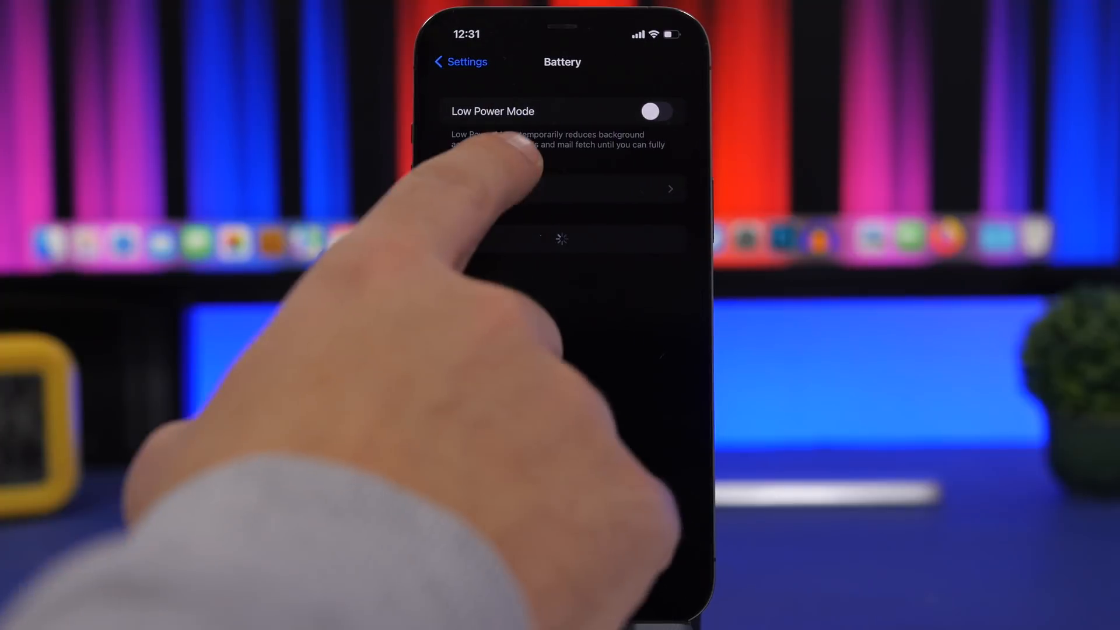
# - View Battery Health to check the battery's Maximum Capacity
pyautogui.click(561, 188)
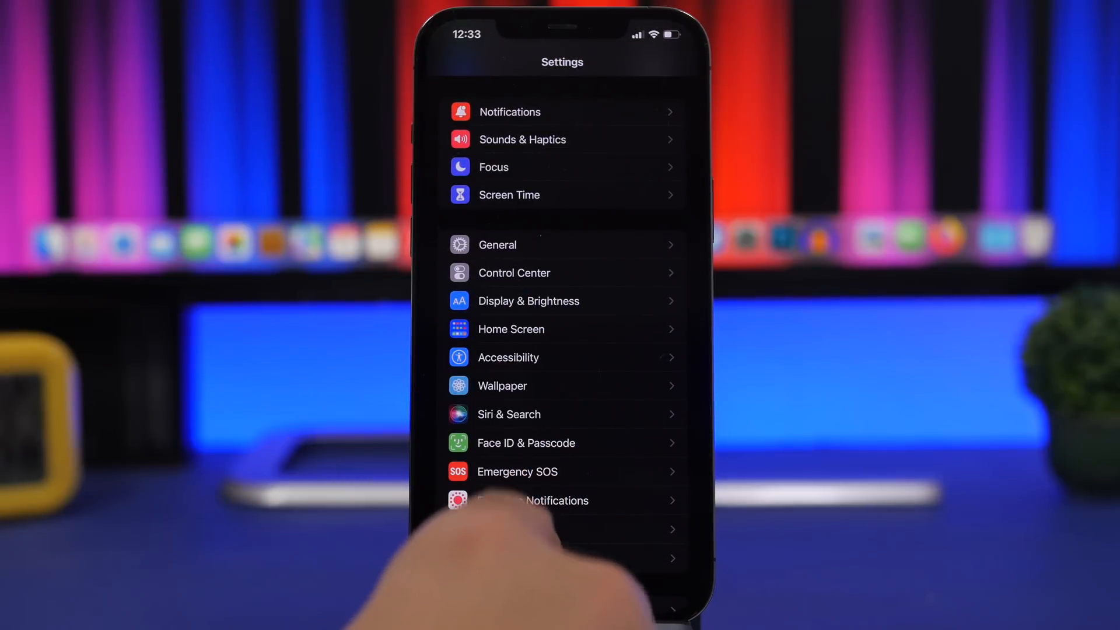
# - Navigate to Privacy > Analytics & Improvements to reach the analytics data files
pyautogui.click(557, 500)
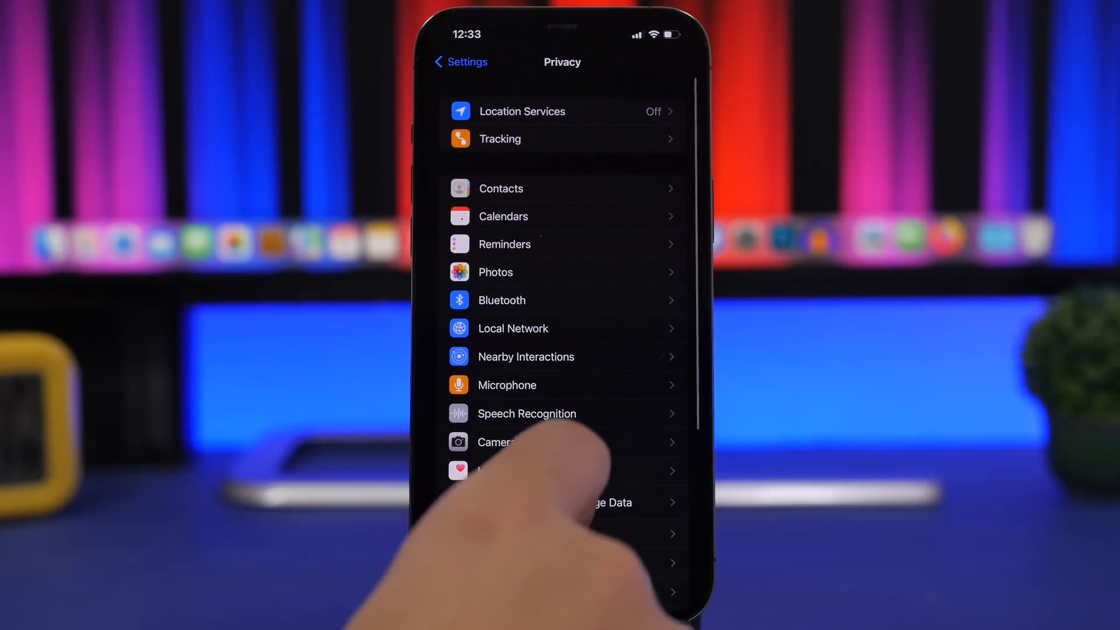
pyautogui.scroll(-3)
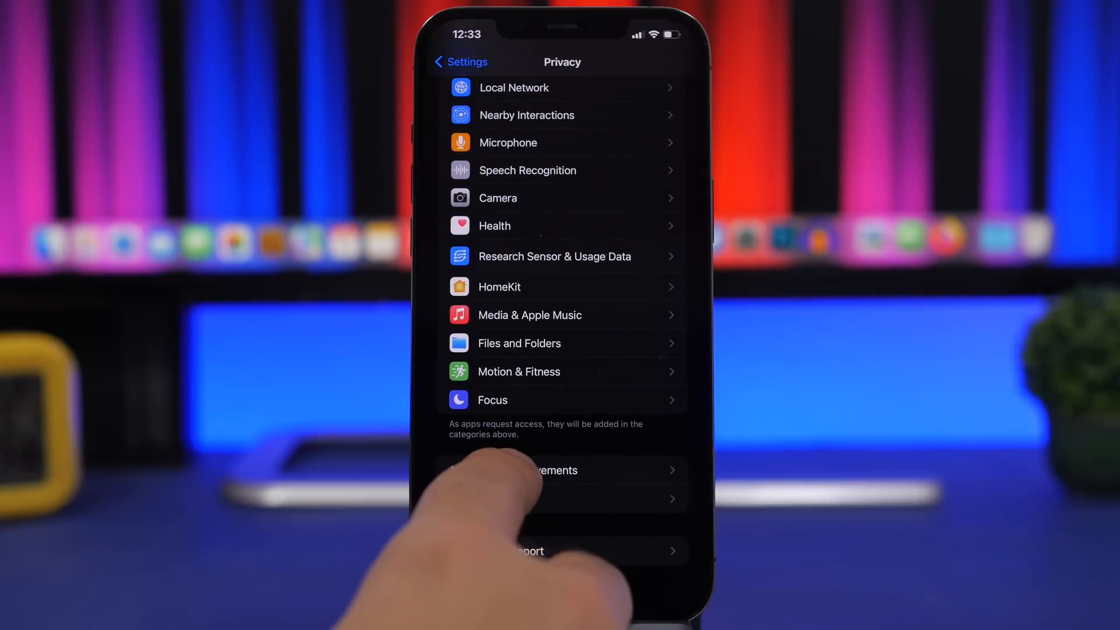
pyautogui.click(550, 470)
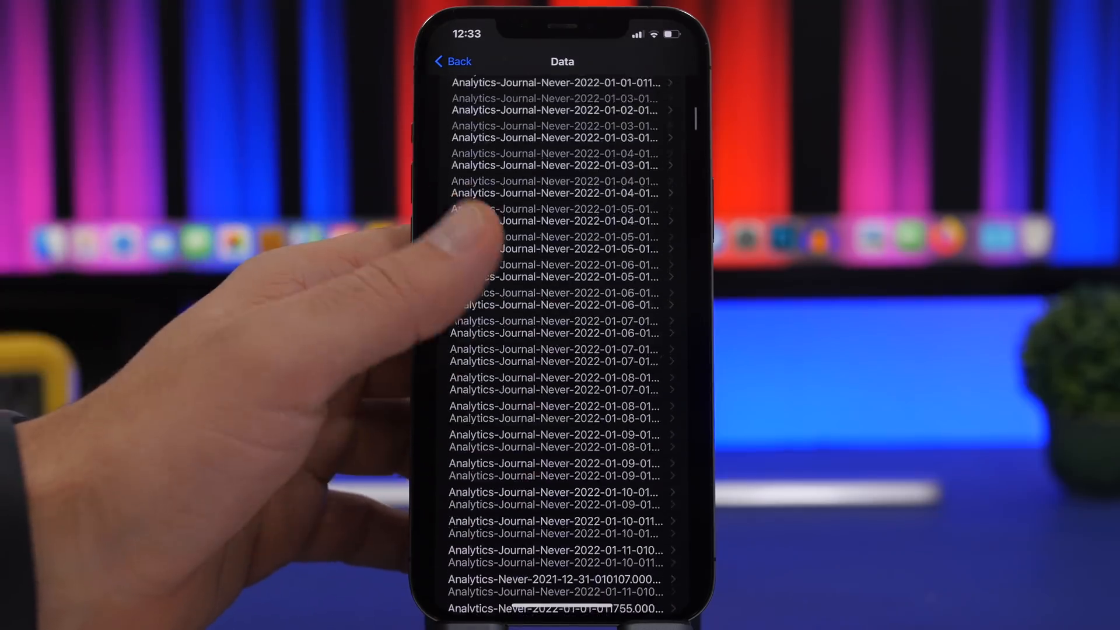
# - Share the latest log-aggregated file to the View Battery Cycle shortcut, reporting 325 cycles
pyautogui.scroll(-3)
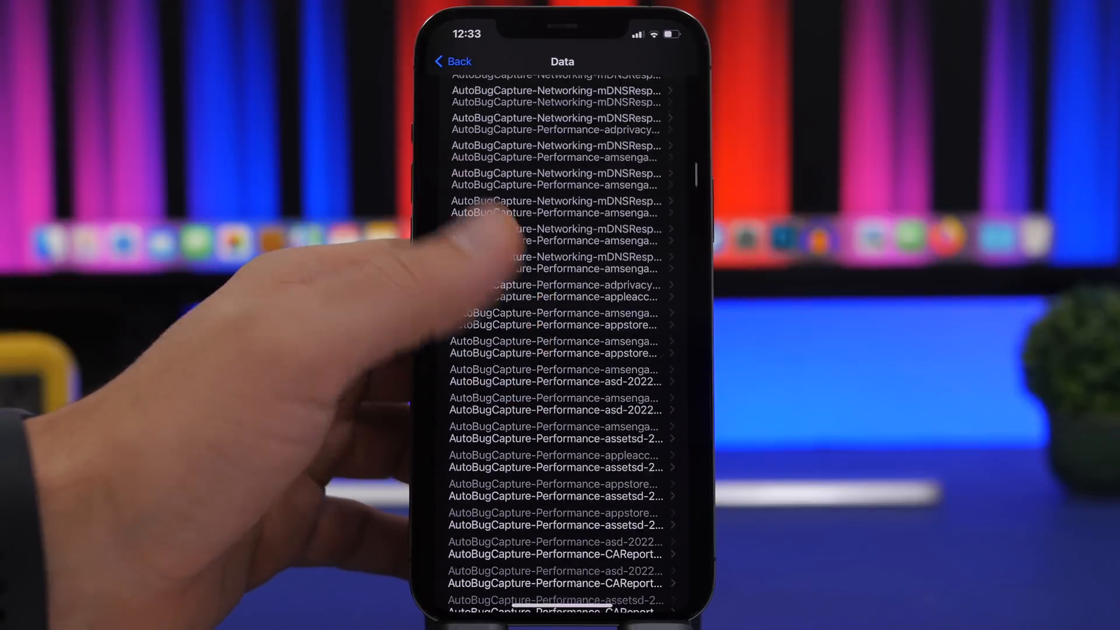
pyautogui.scroll(-3)
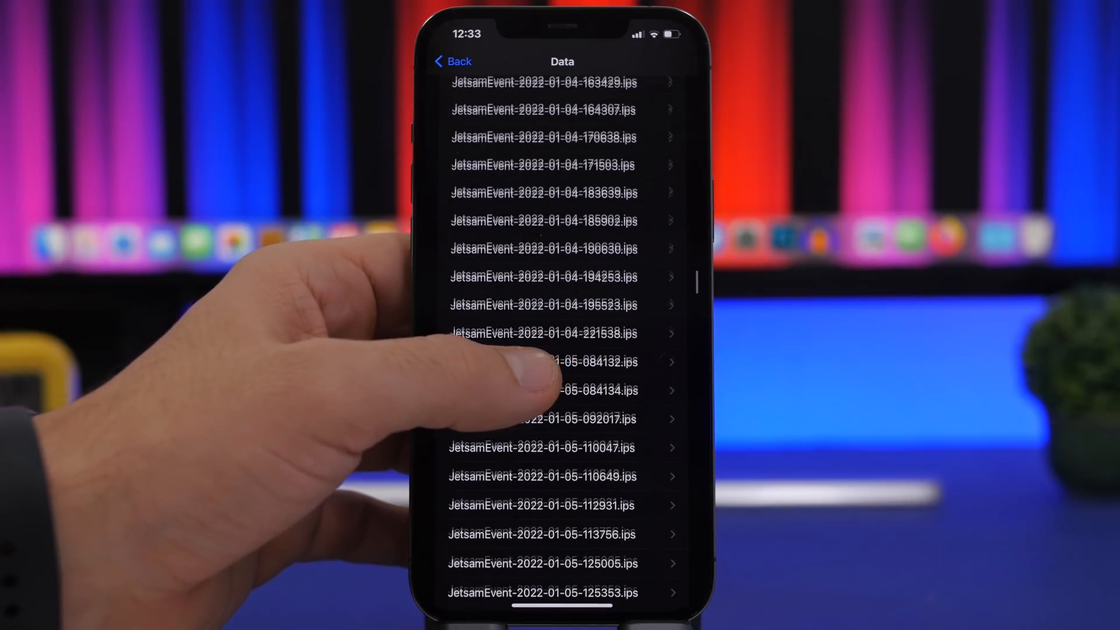
pyautogui.scroll(-3)
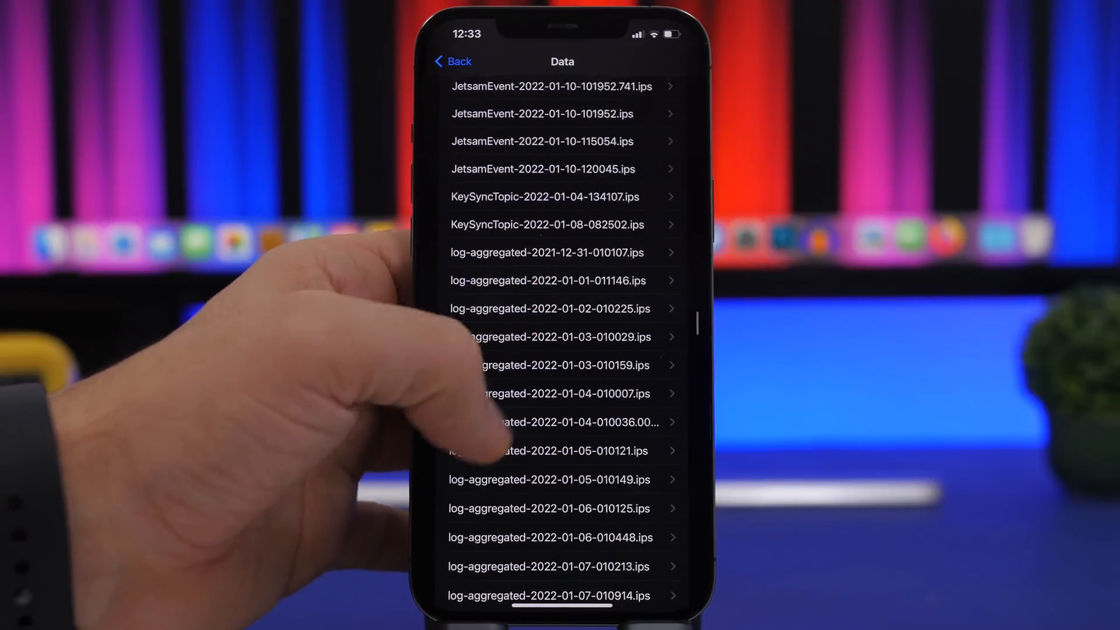
pyautogui.scroll(-3)
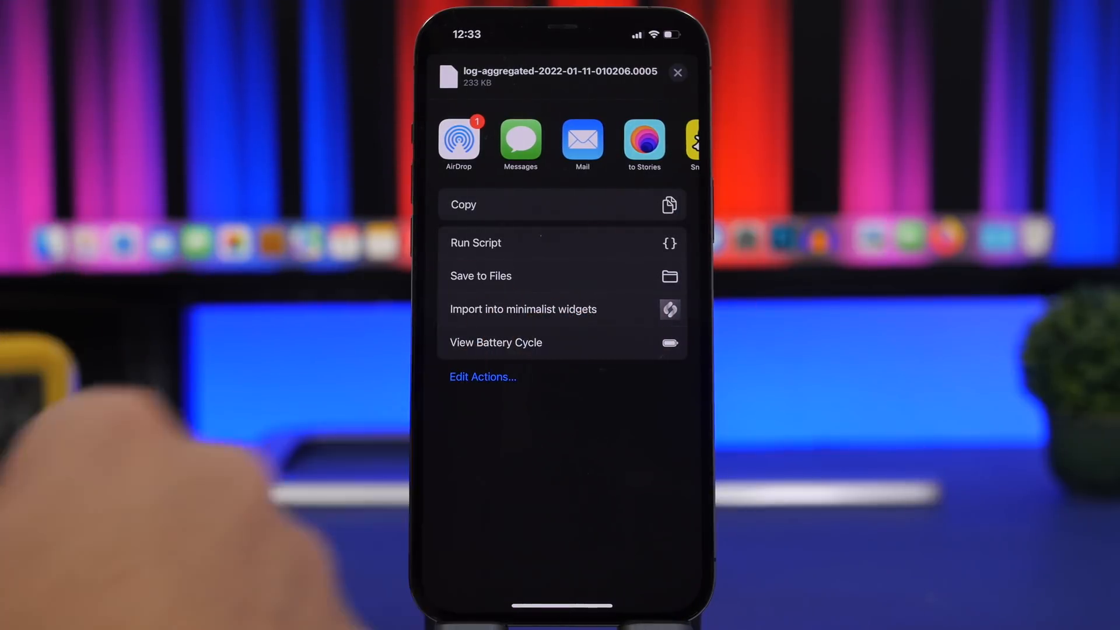
pyautogui.click(495, 342)
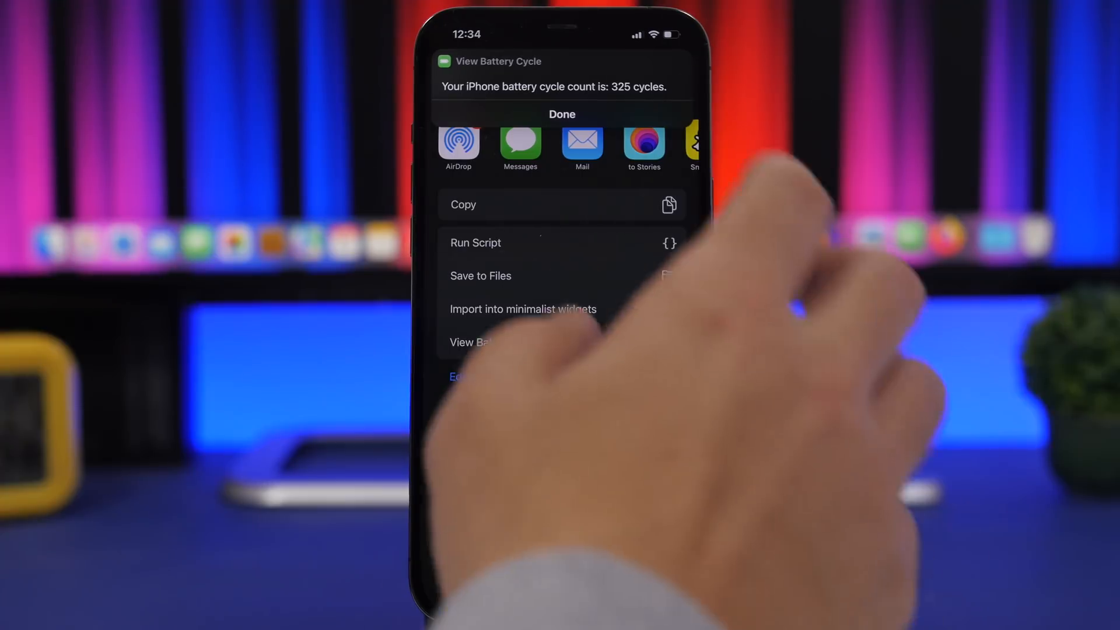
# - Dismiss the 325-cycle result and close the analytics log file
pyautogui.click(561, 114)
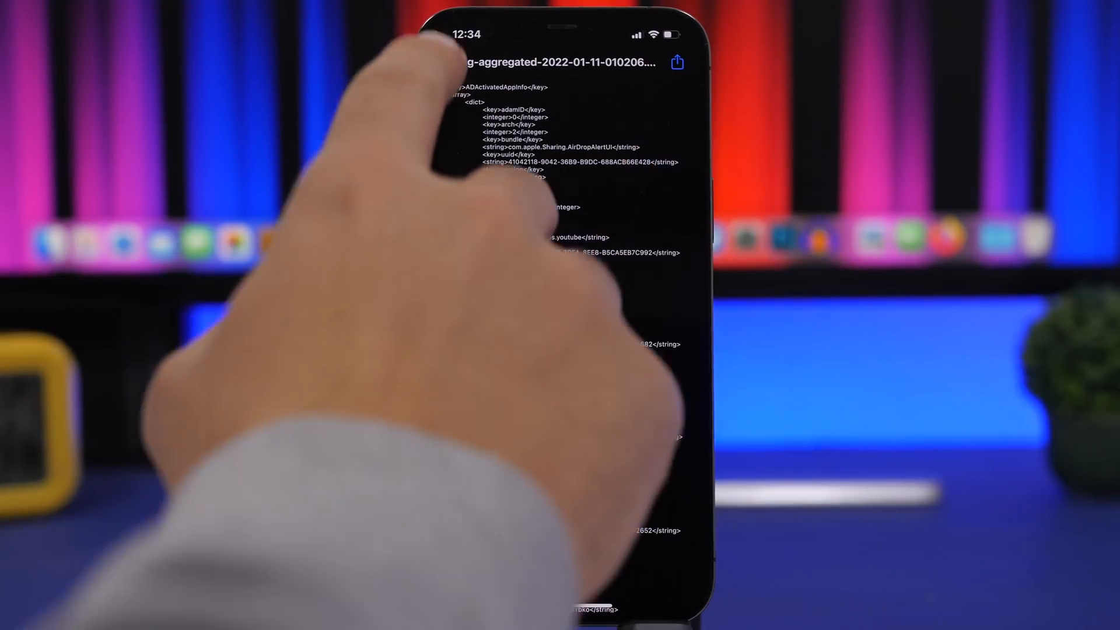
pyautogui.click(464, 35)
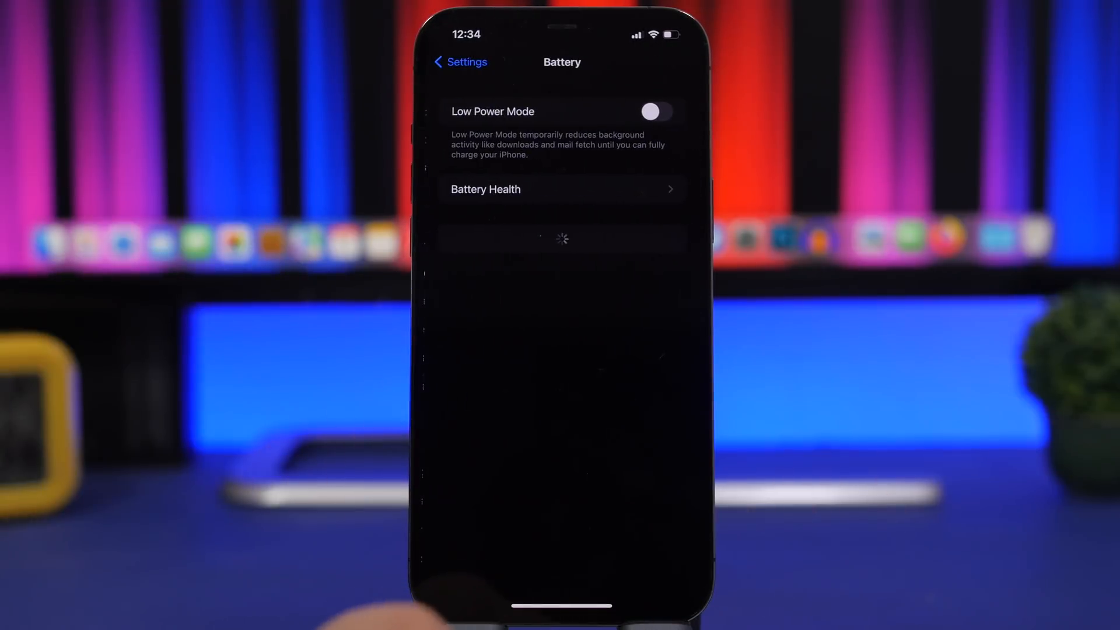
# - View the Battery Health details before heading to the Home Screen
pyautogui.click(561, 189)
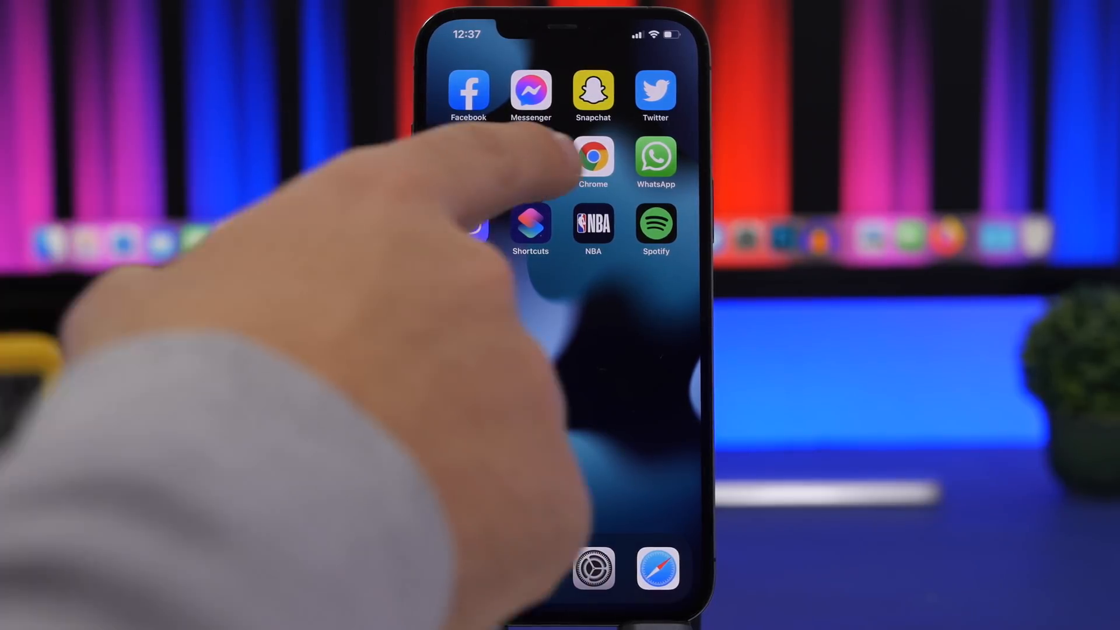
# - Launch the Shortcuts app from the Home Screen and swipe across its pages
pyautogui.click(593, 156)
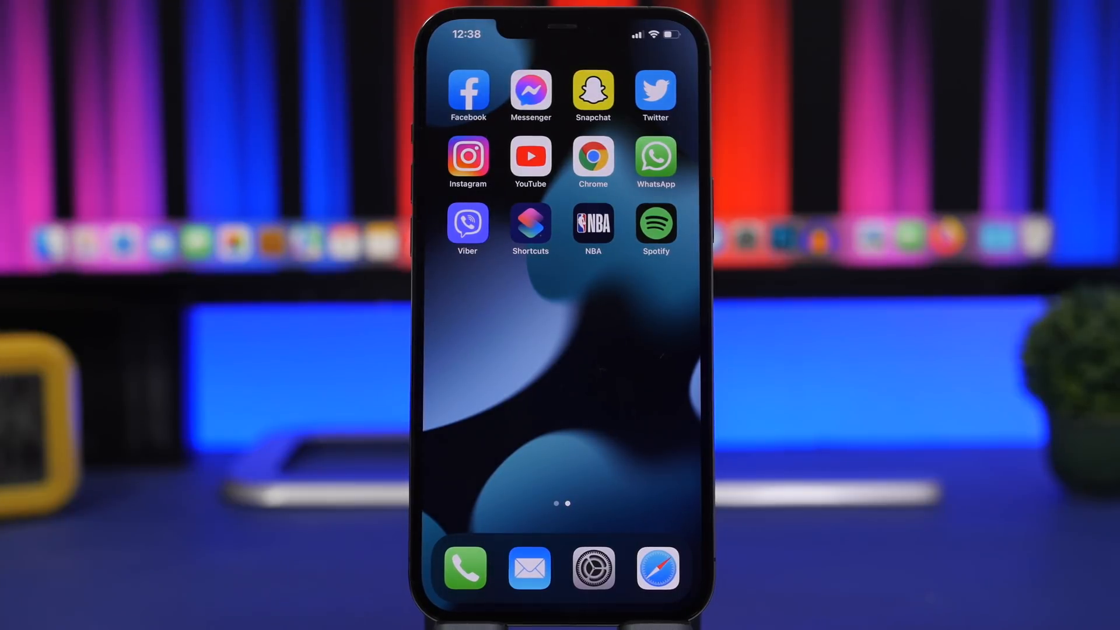
pyautogui.hscroll(-3)
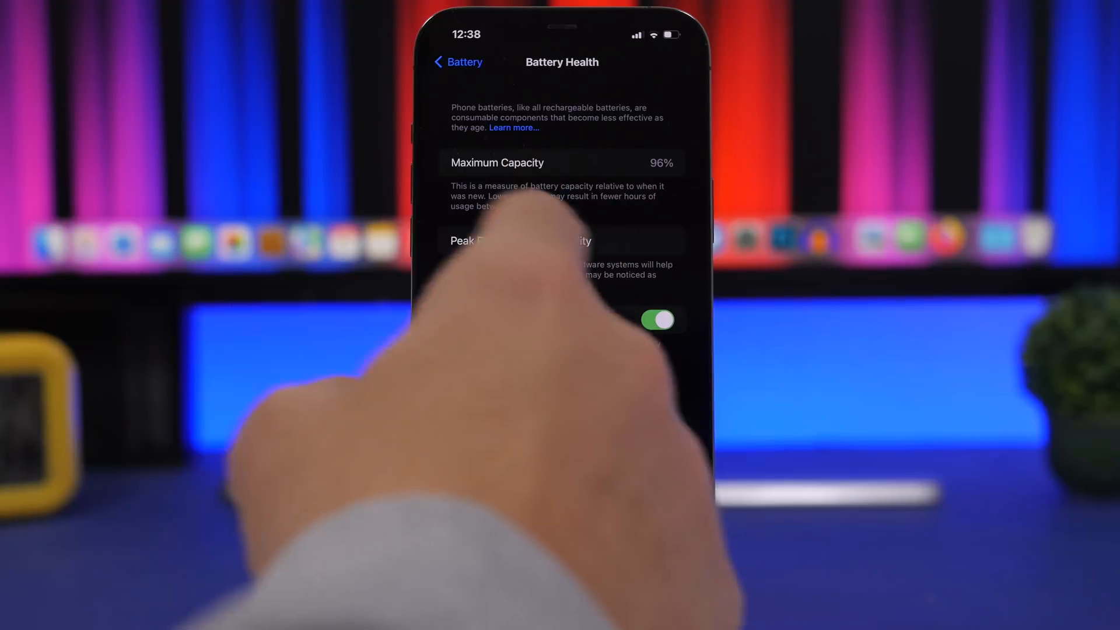
# - Back out to the main Settings list and go to Privacy > Analytics & Improvements
pyautogui.click(457, 62)
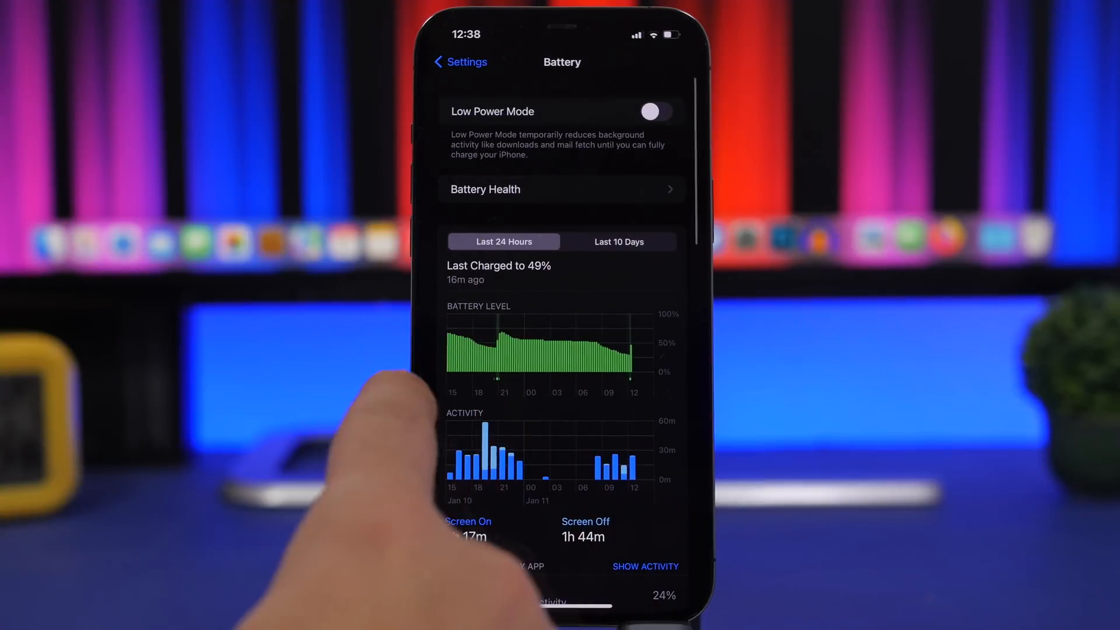
pyautogui.click(459, 62)
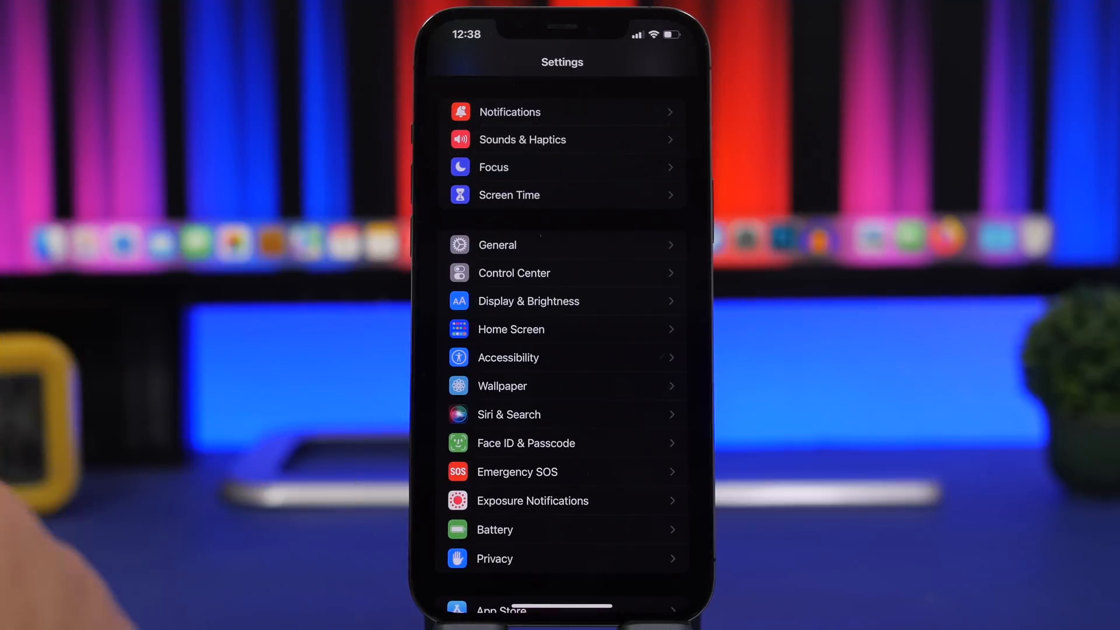
pyautogui.click(494, 558)
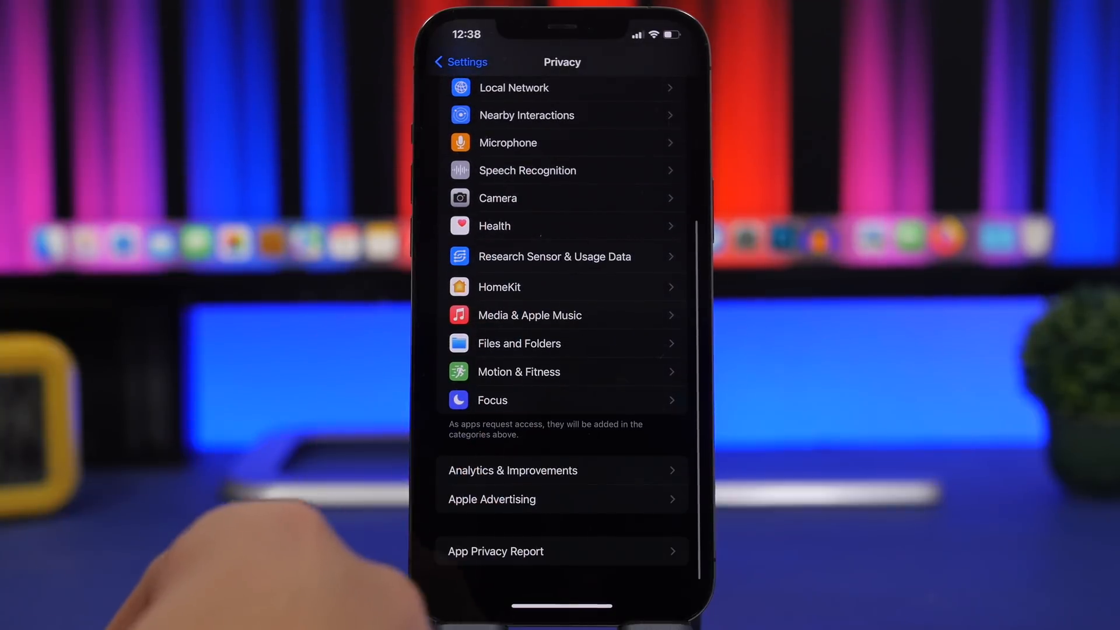
pyautogui.click(512, 470)
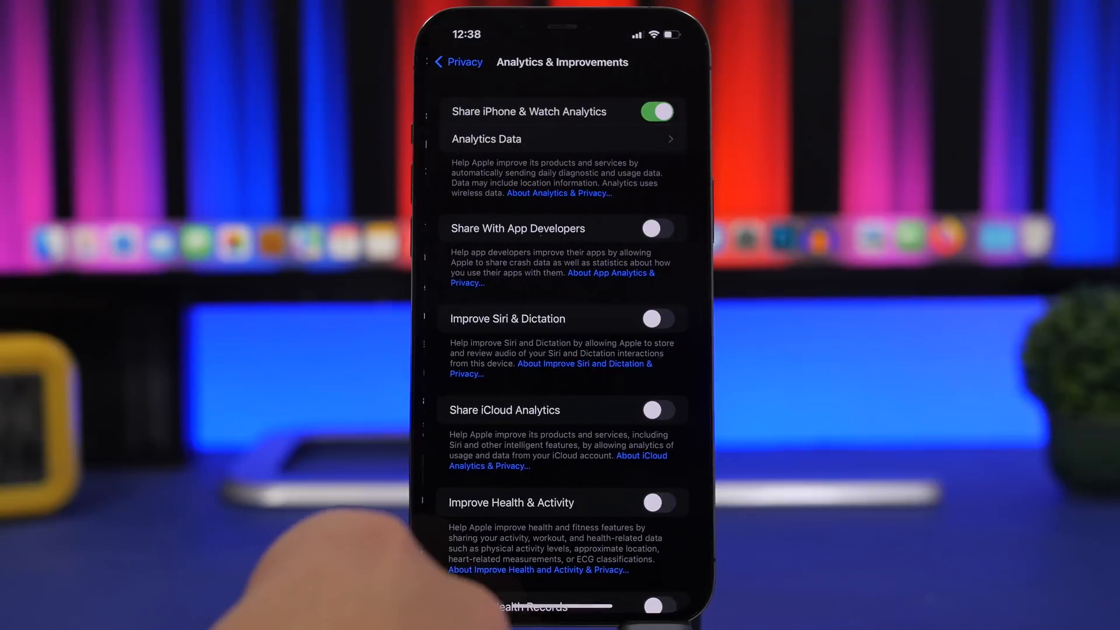